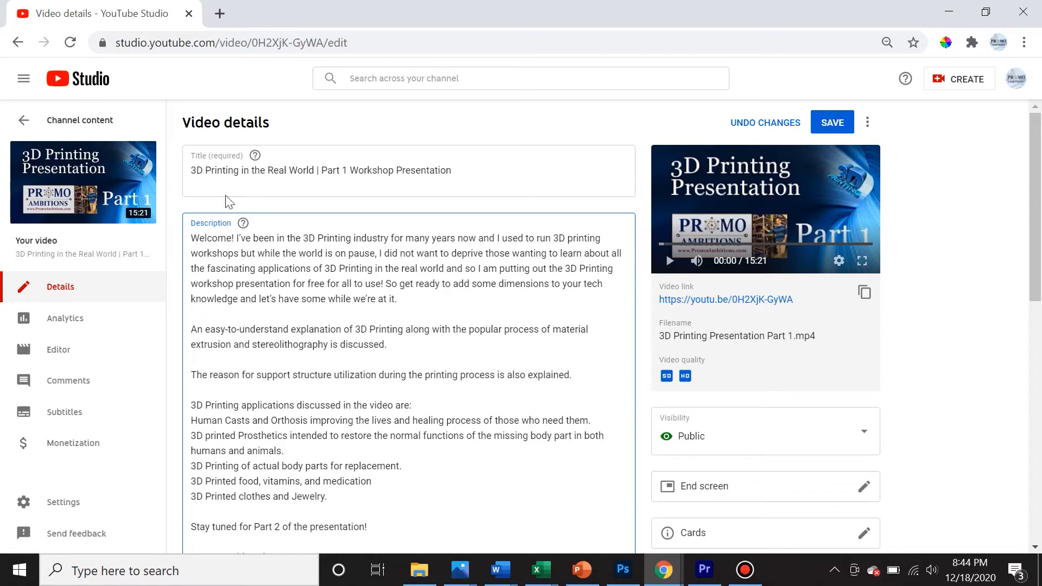
- Append '#3dprinting #3dprintingtutorial' to the end of the video description and save
scroll("down", 3)
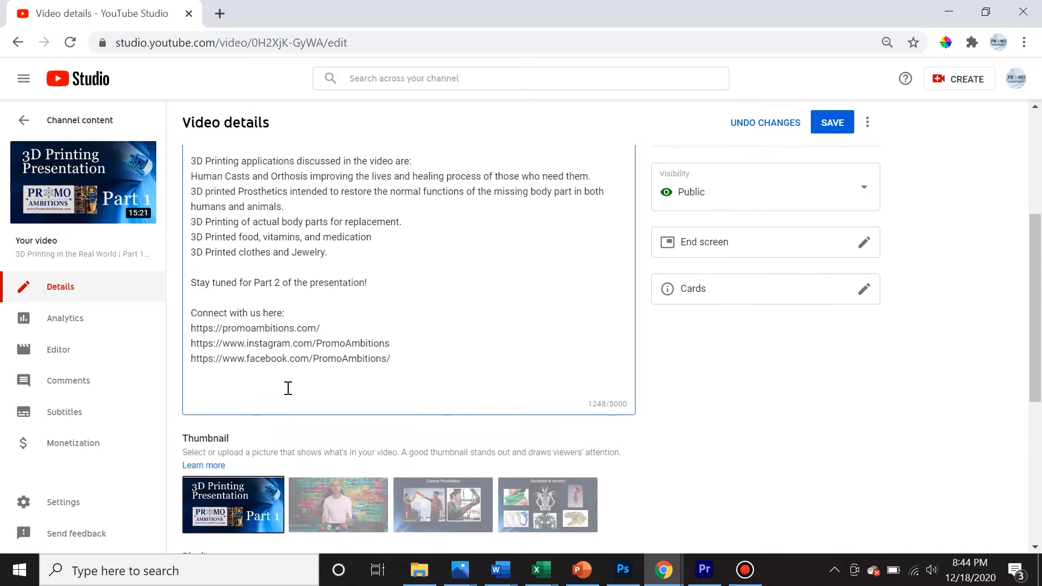
mouse_move(261, 329)
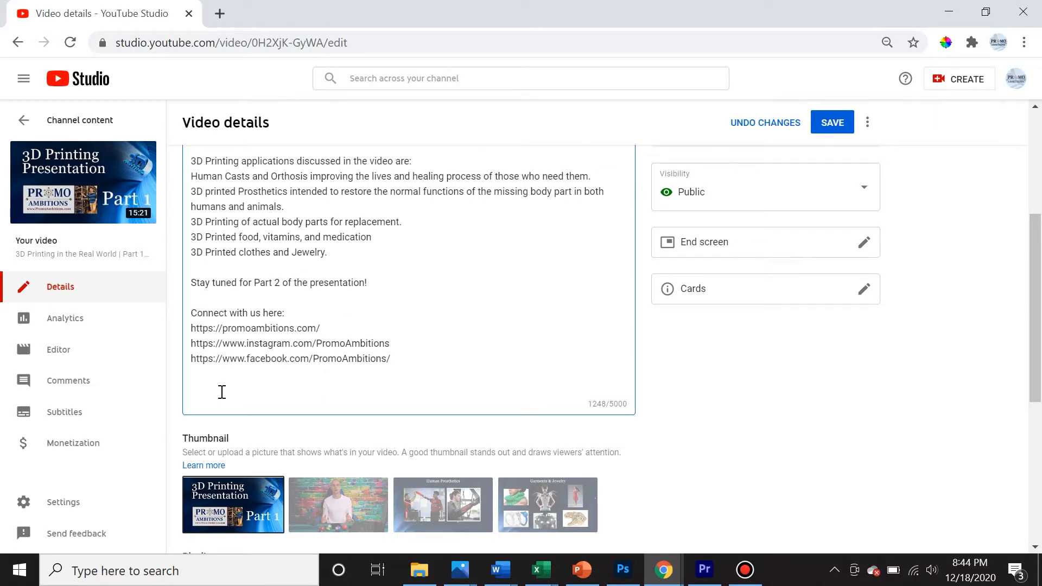
type("#3dprinting #")
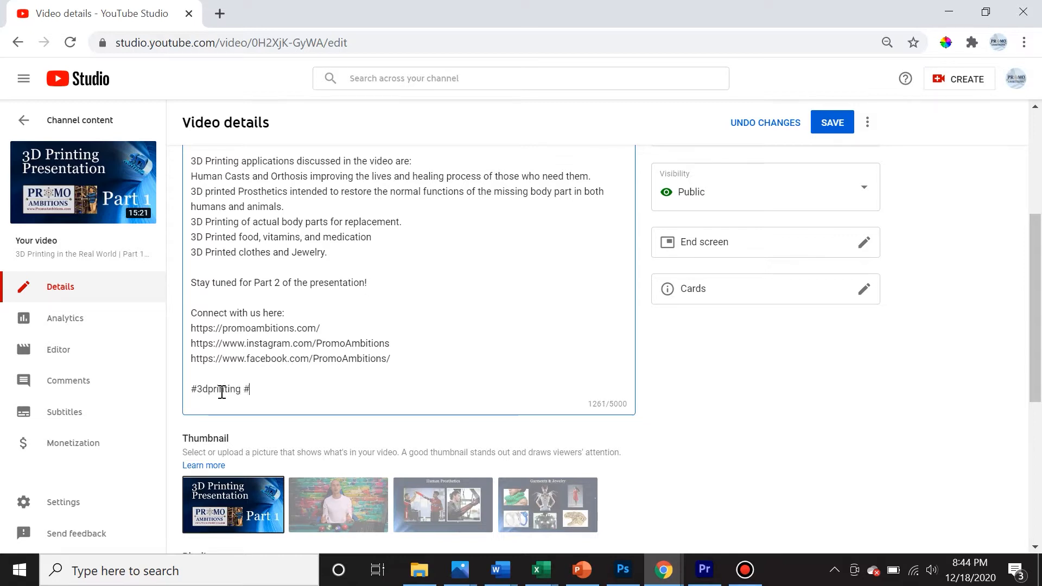
type("3dprinting")
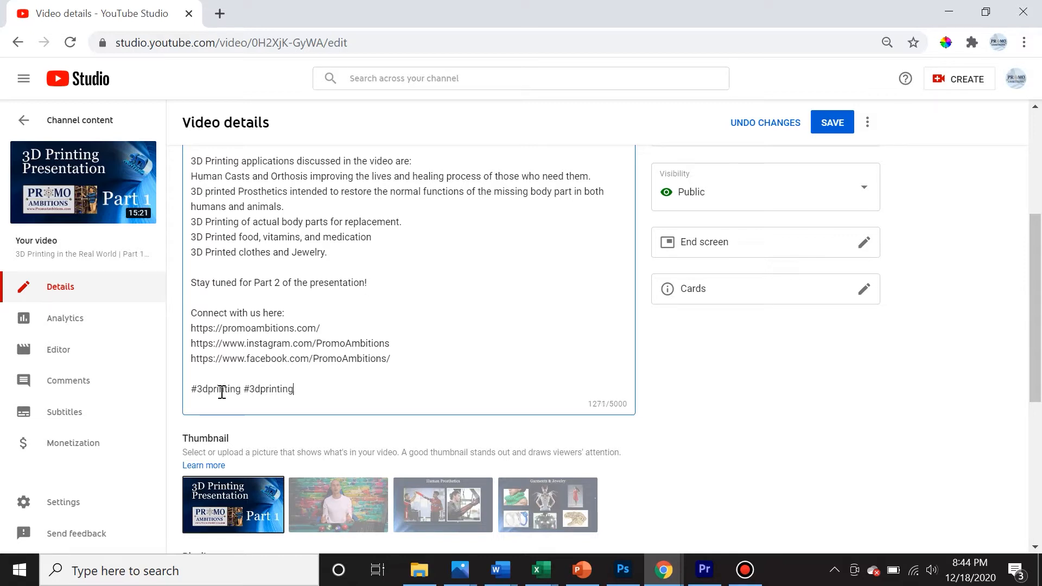
type("tutorial")
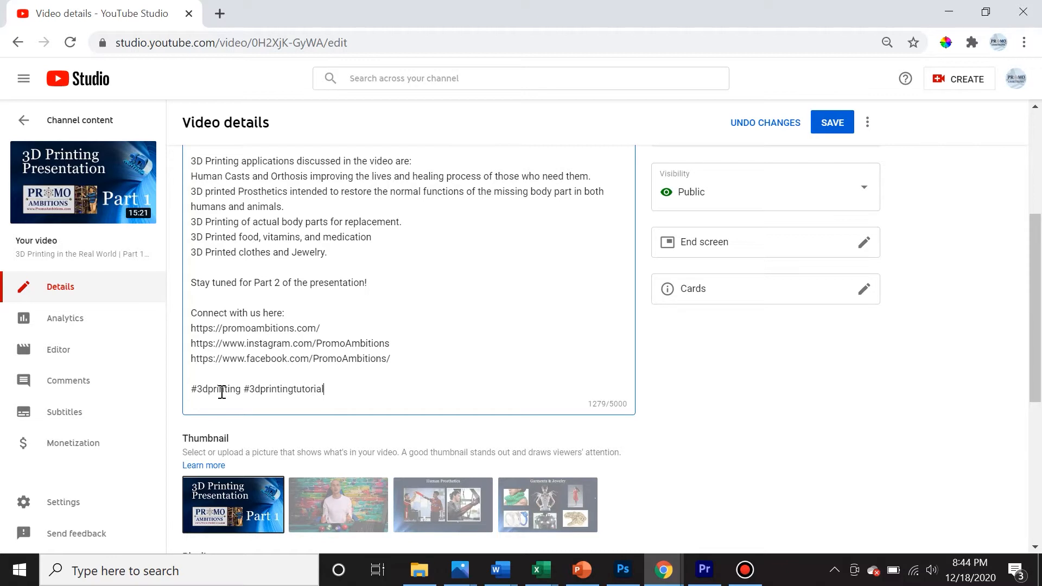
left_click(832, 122)
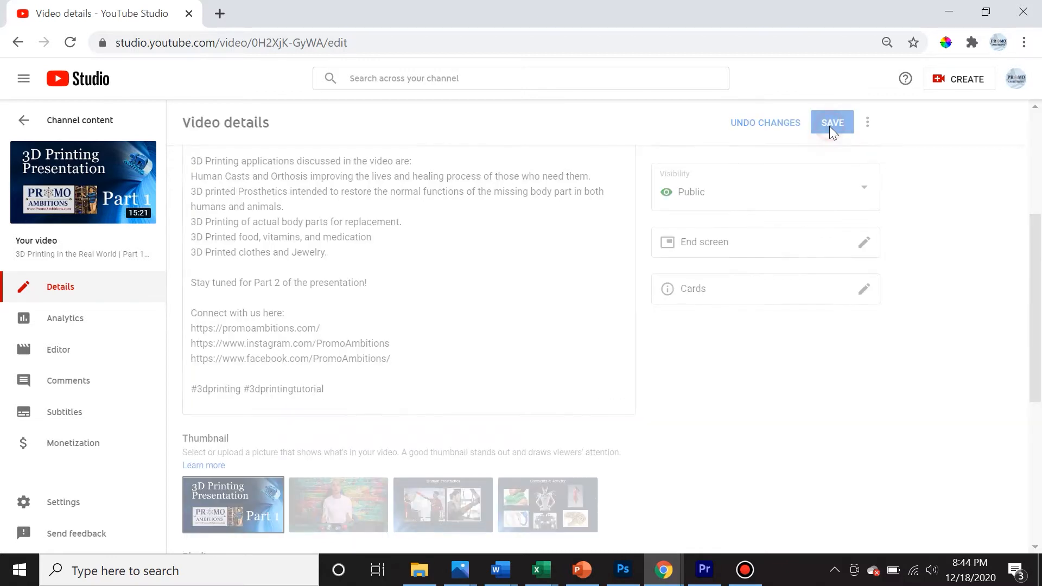
- View the public watch page and pause playback, where the location still shows MANHATTAN
left_click(833, 123)
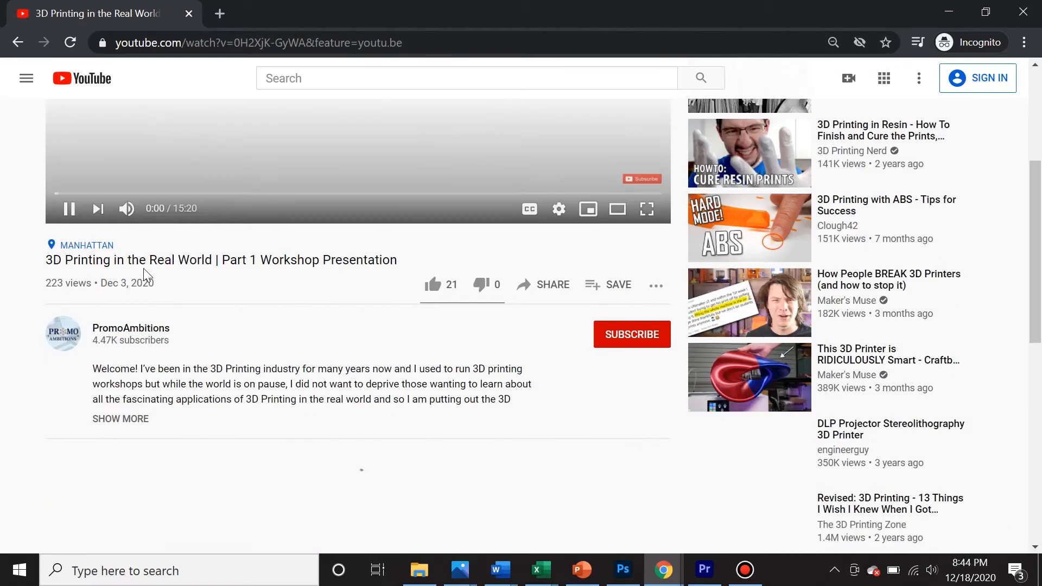
left_click(68, 209)
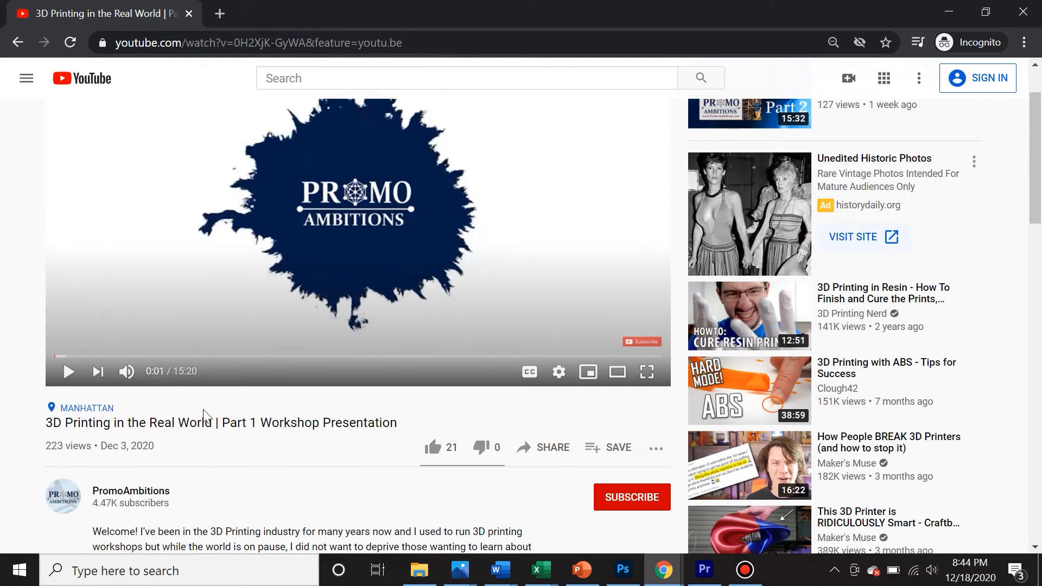
mouse_move(86, 408)
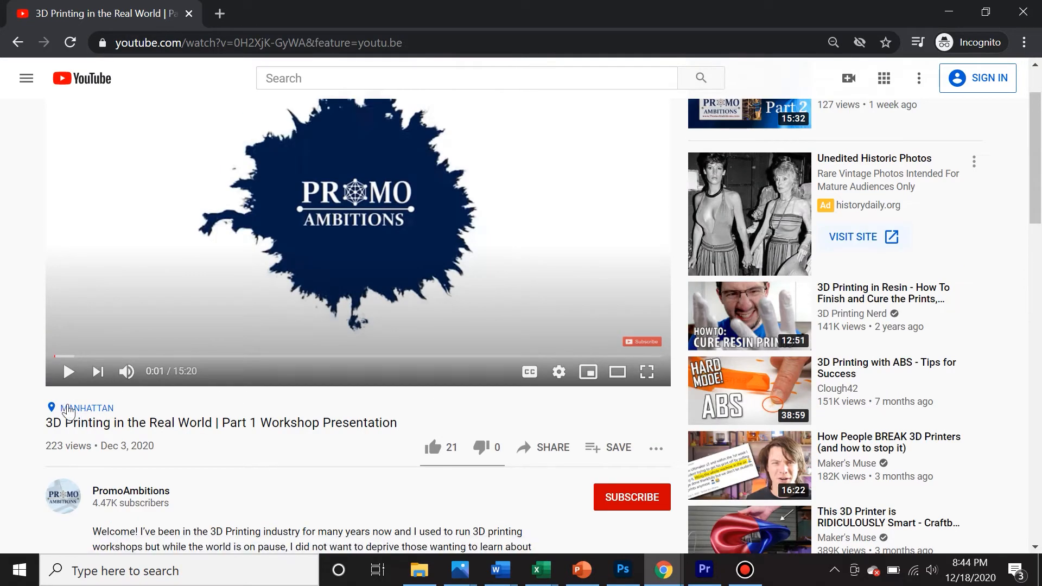
mouse_move(122, 420)
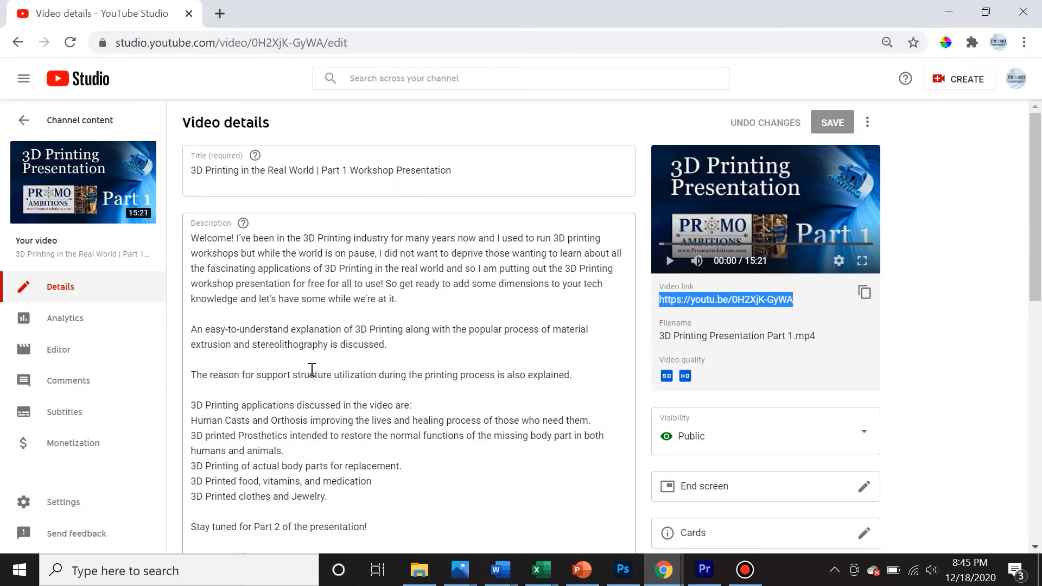
mouse_move(501, 260)
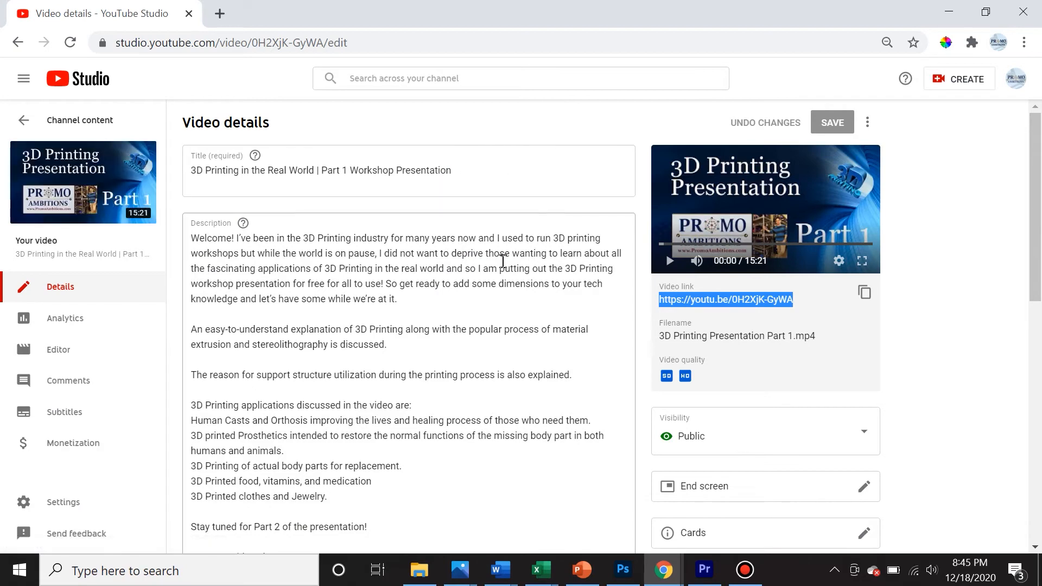
- Under Show More, clear the Manhattan video location to None and save
scroll("down", 3)
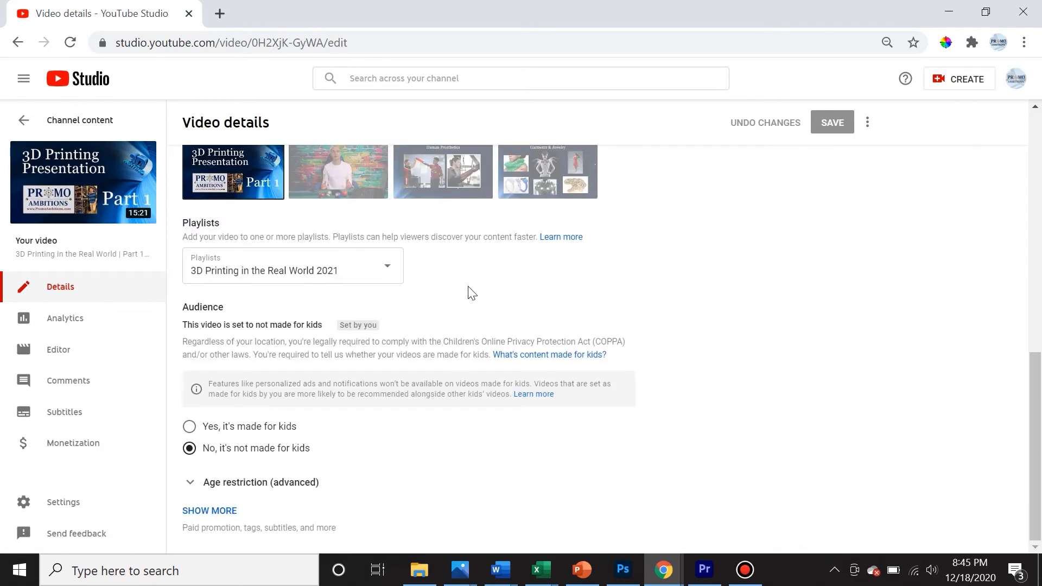
left_click(210, 510)
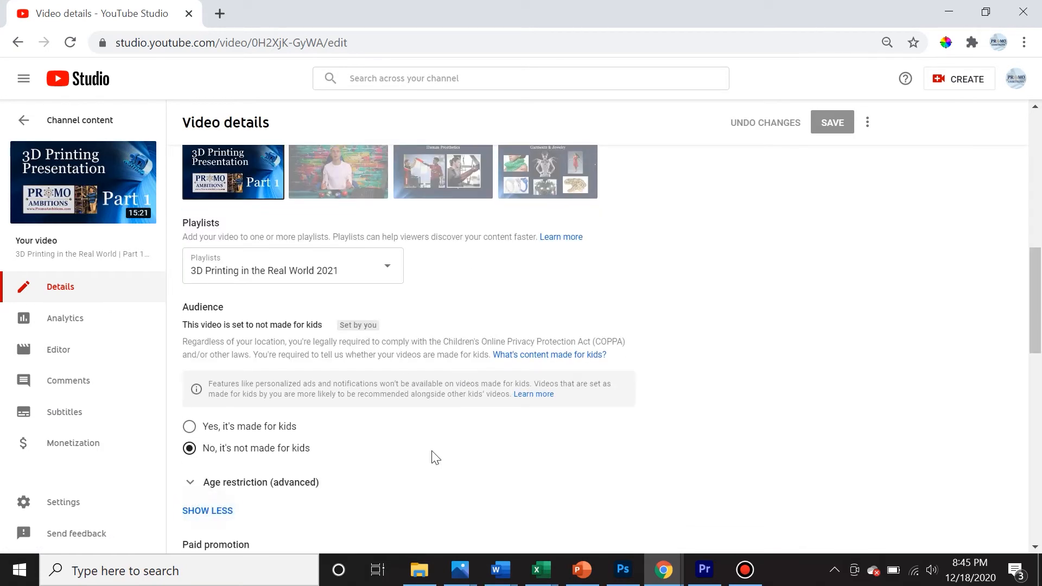
scroll("down", 3)
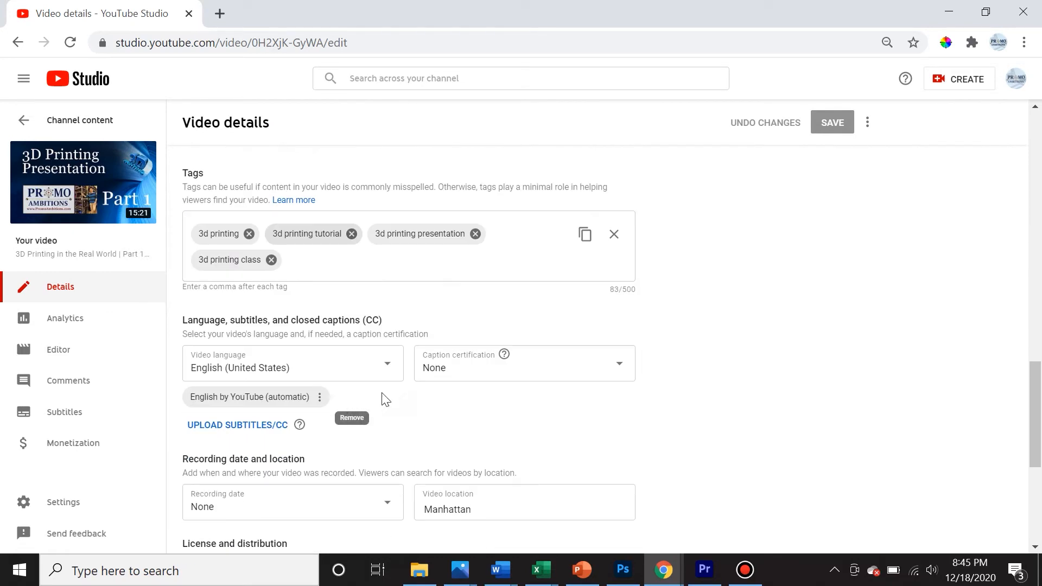
left_click(523, 510)
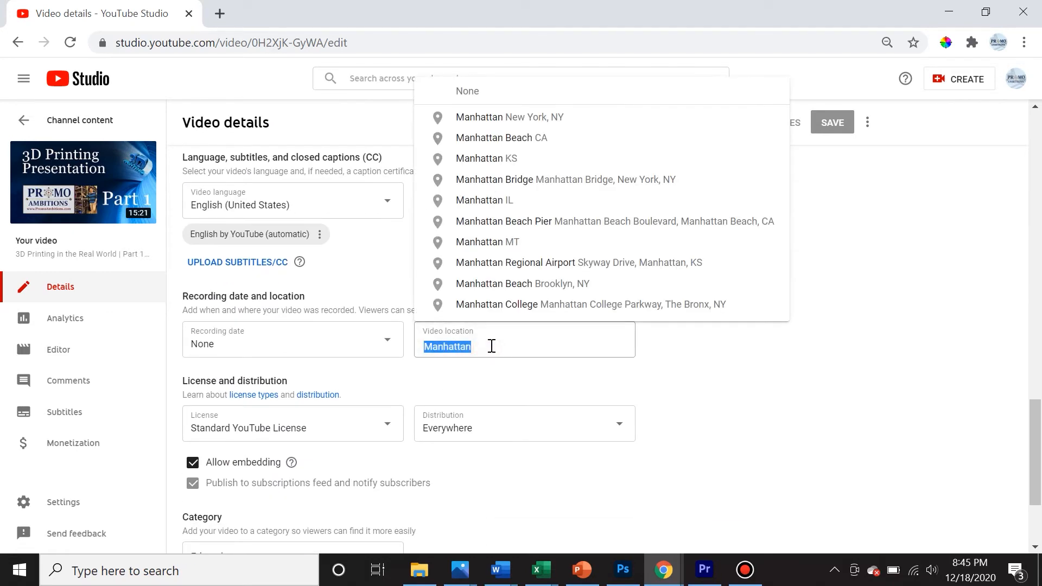
key("Backspace")
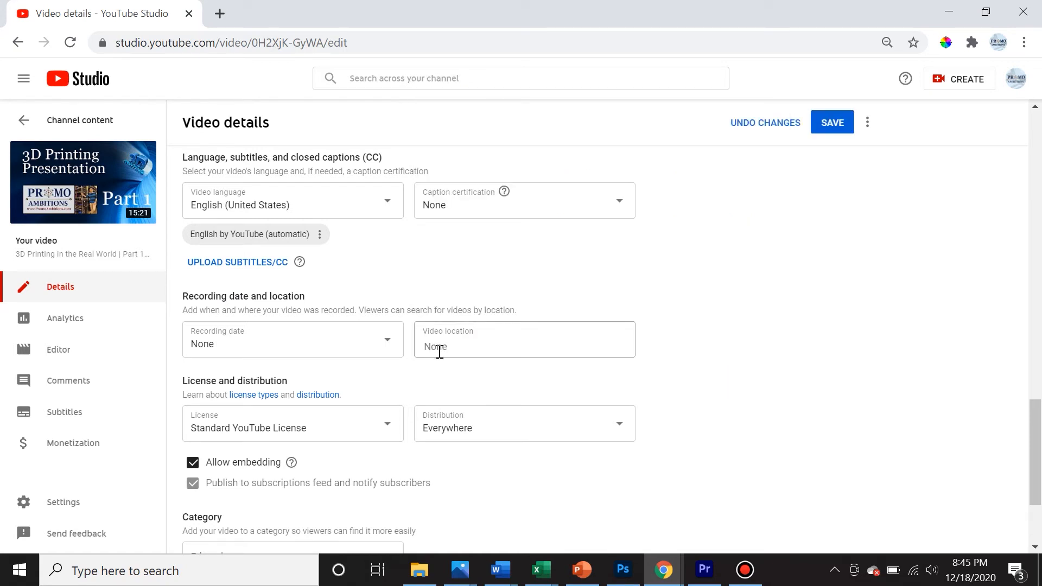
left_click(832, 123)
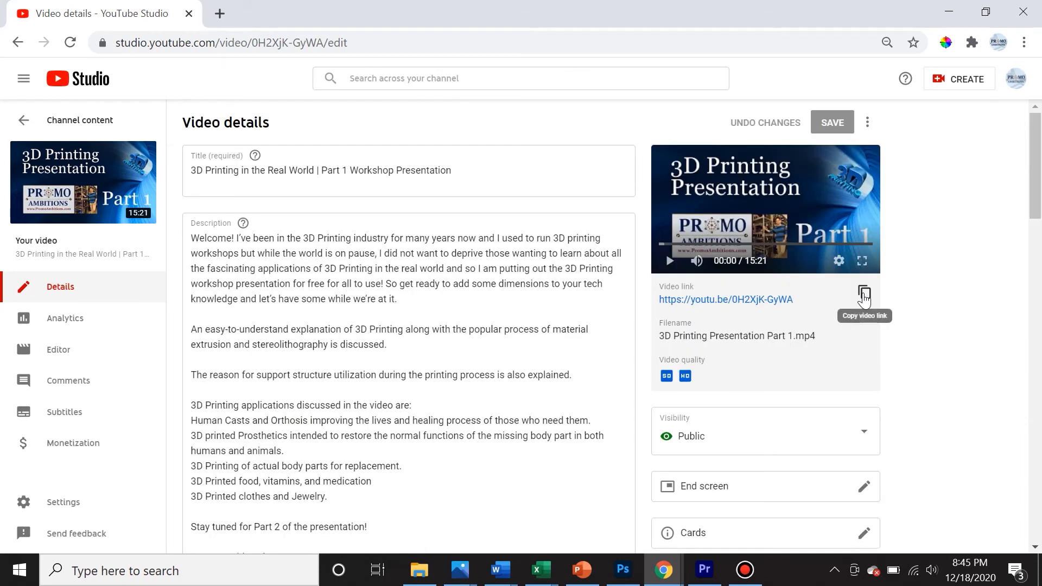
- Copy the video's share link
left_click(864, 292)
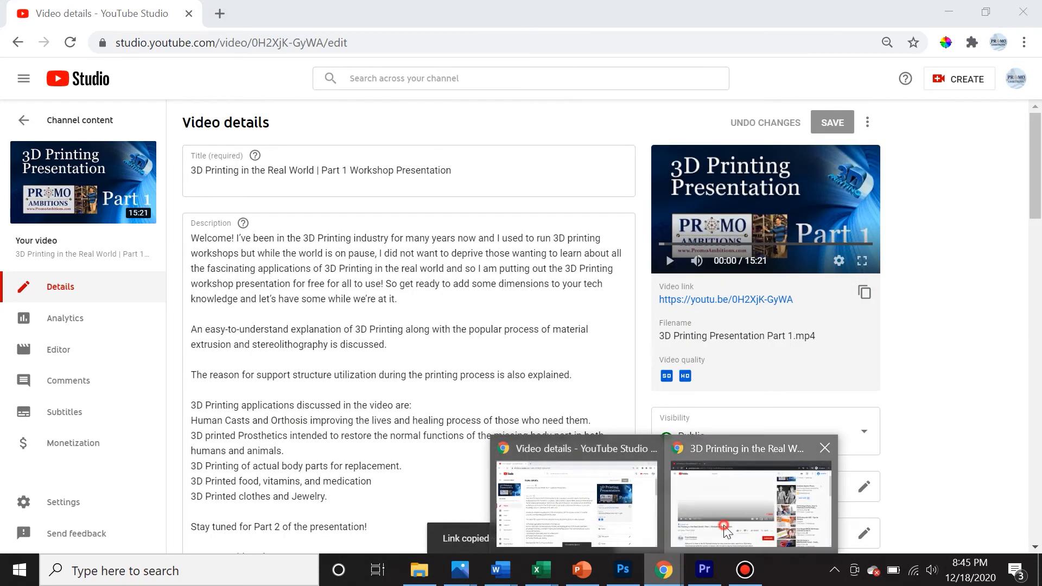